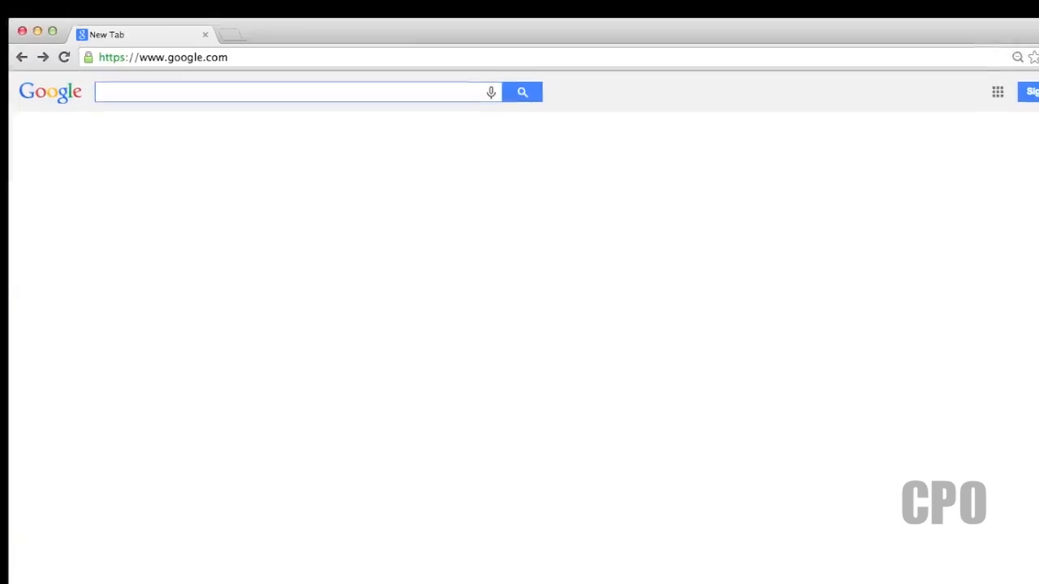
# - Search Google for 'kkmulticopter' and go to the lazyzero.de KKMulticopter Flashtool page
pyautogui.write('kkmulticopter')
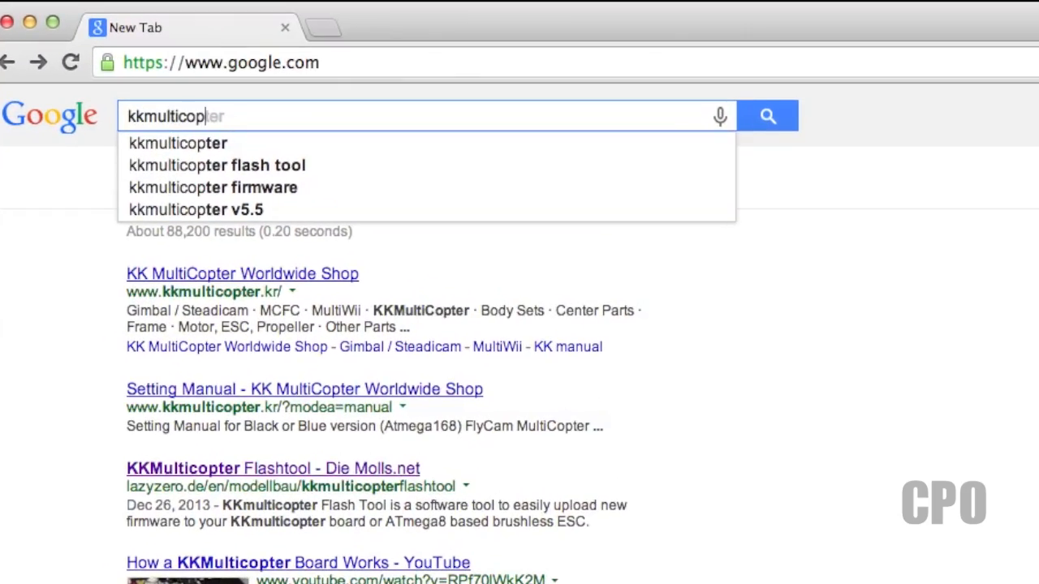
pyautogui.moveTo(237, 188)
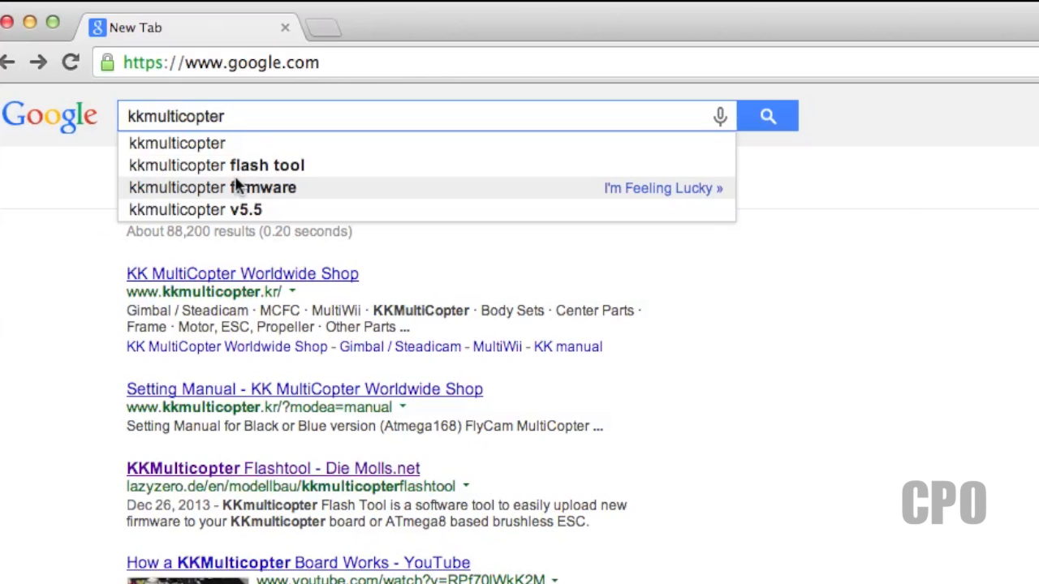
pyautogui.click(216, 166)
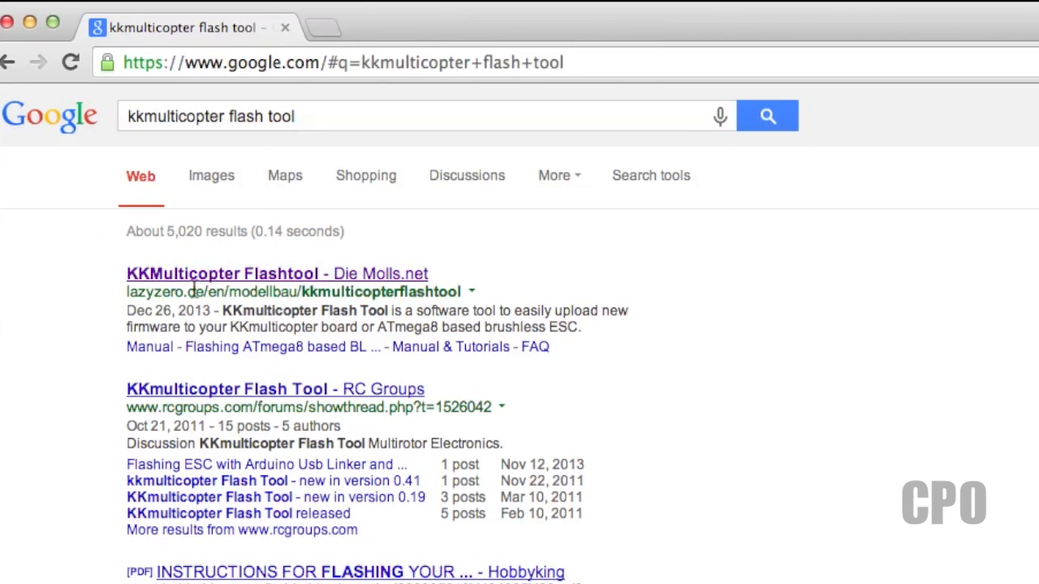
pyautogui.moveTo(166, 307)
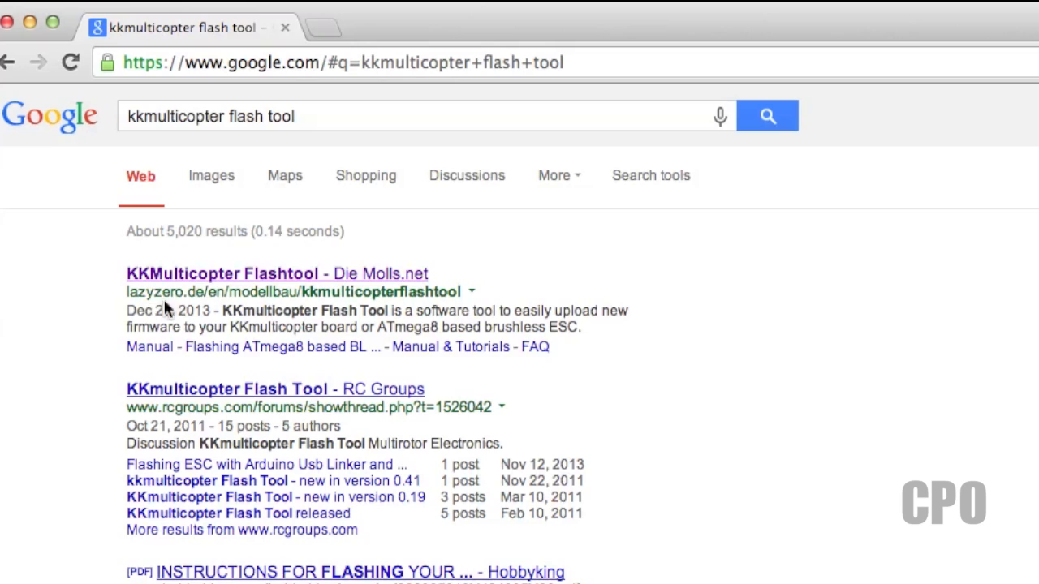
pyautogui.click(276, 273)
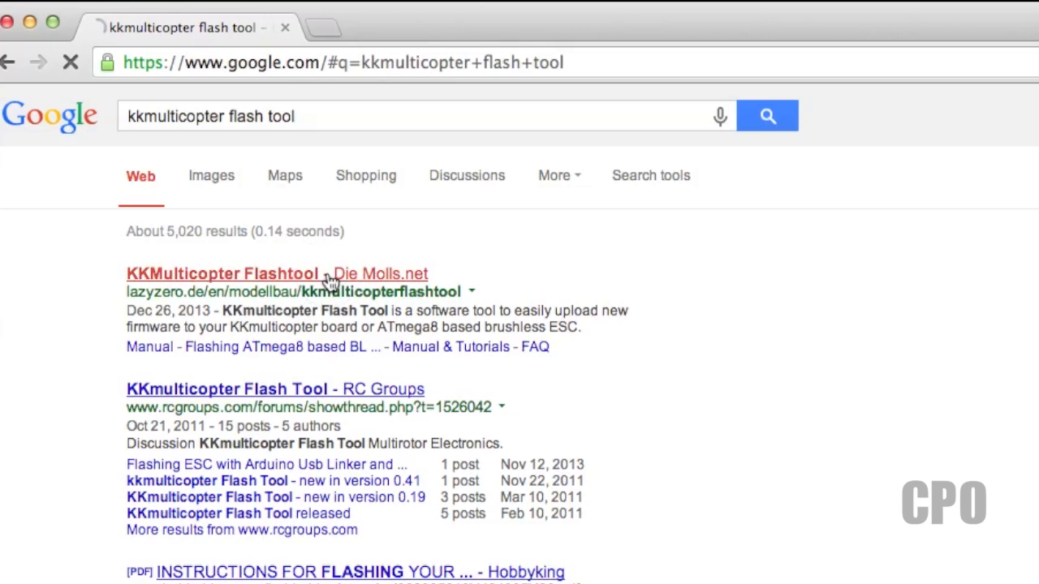
pyautogui.click(221, 273)
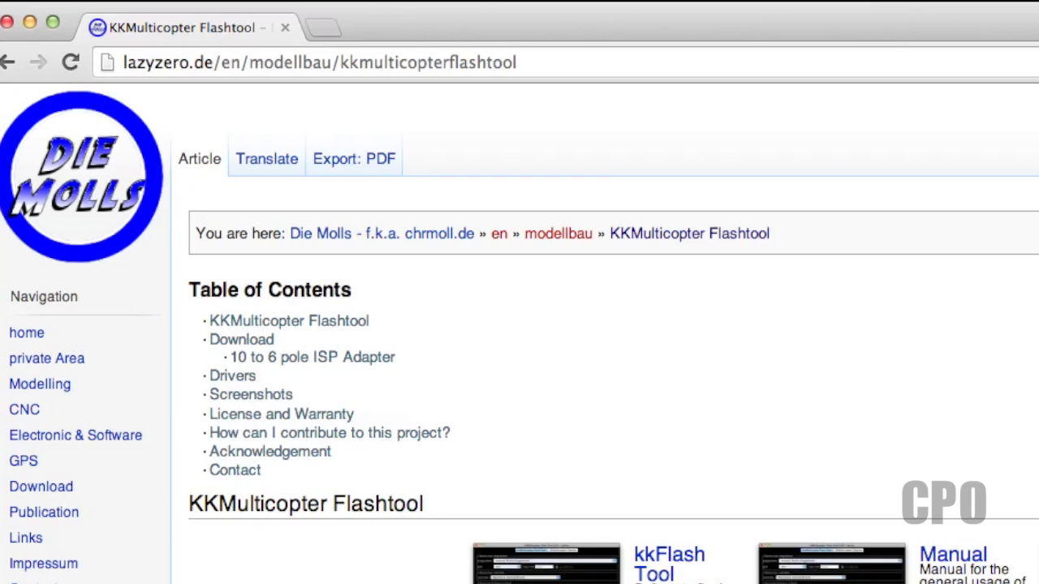
# - Download the Mac OS X KKmulticopter Flash Tool V0.76 beta 1 from the Download section
pyautogui.scroll(-3)
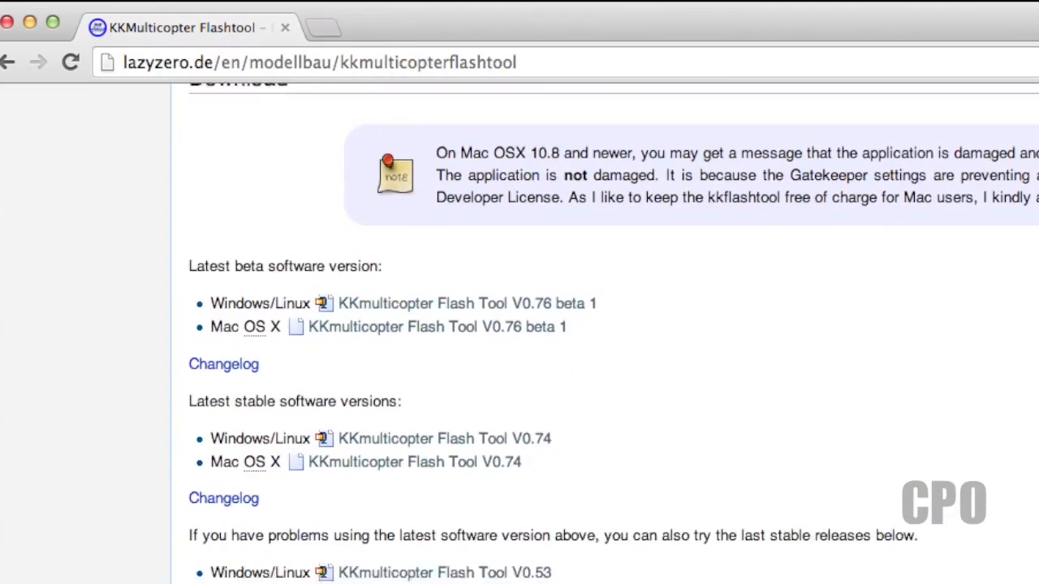
pyautogui.scroll(-3)
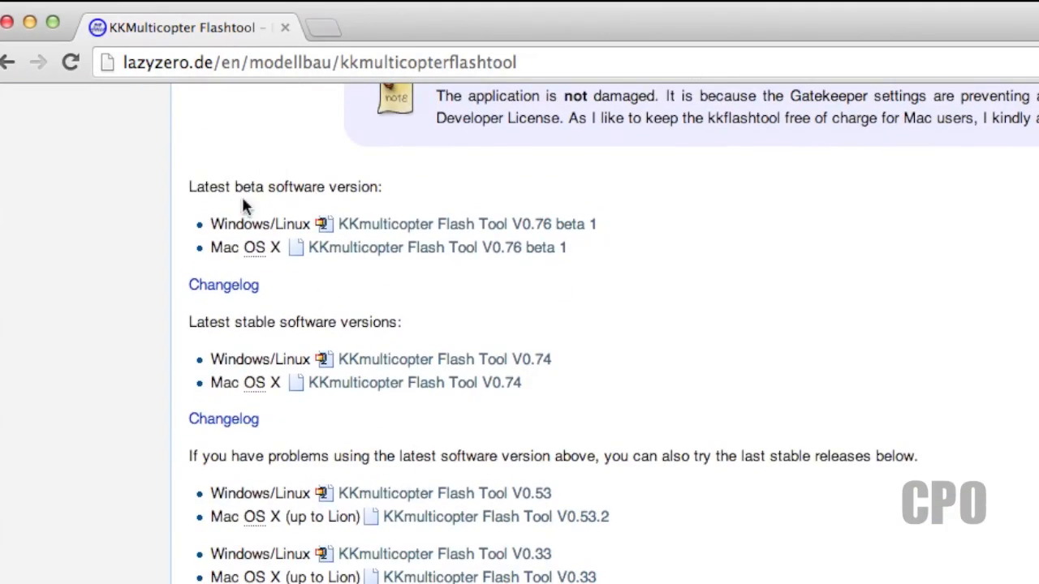
pyautogui.moveTo(454, 266)
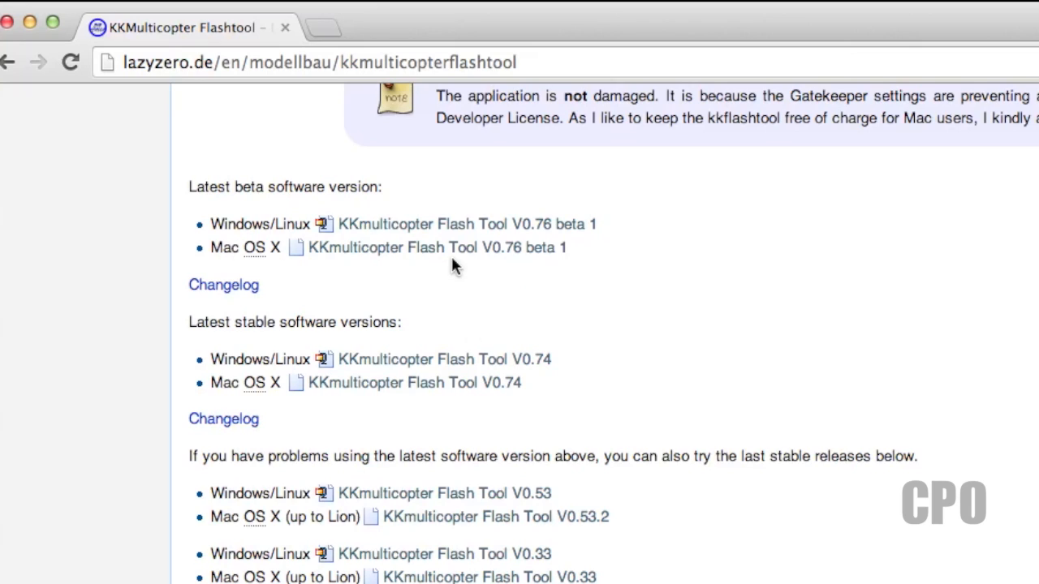
pyautogui.moveTo(436, 247)
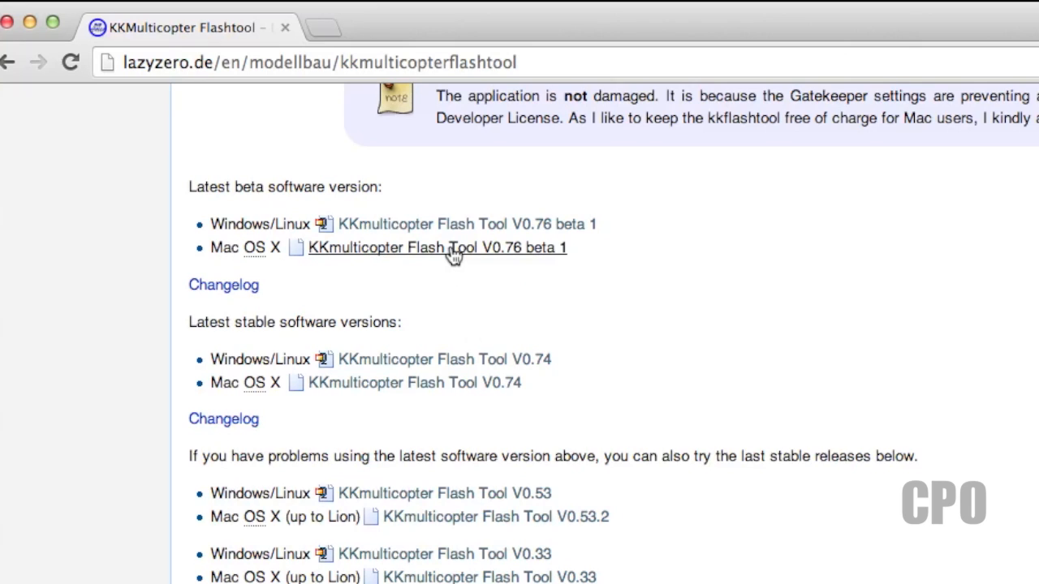
pyautogui.click(436, 246)
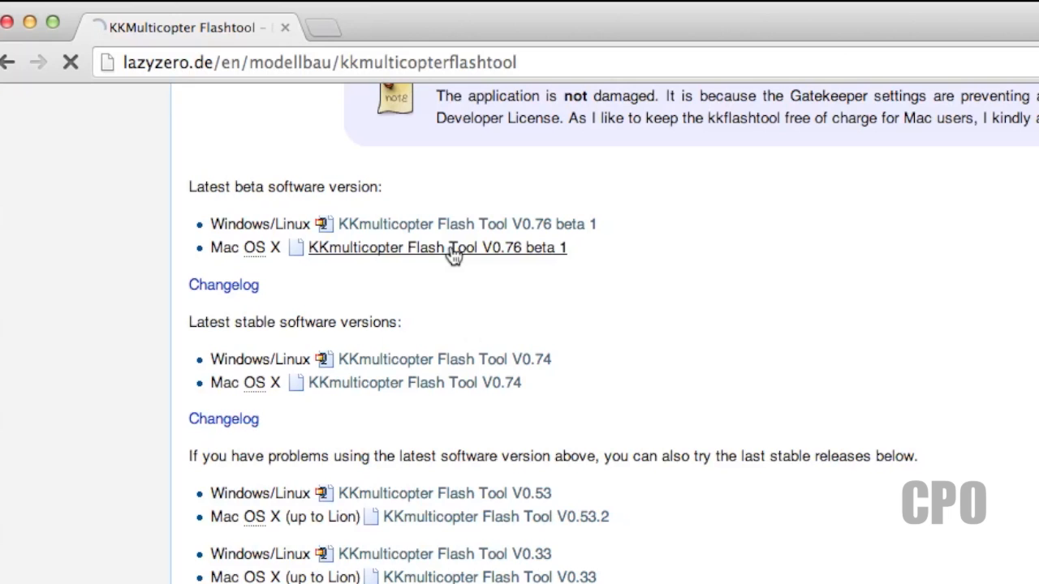
# - Mount the downloaded disk image and try launching the app, which reports it is damaged
pyautogui.click(436, 247)
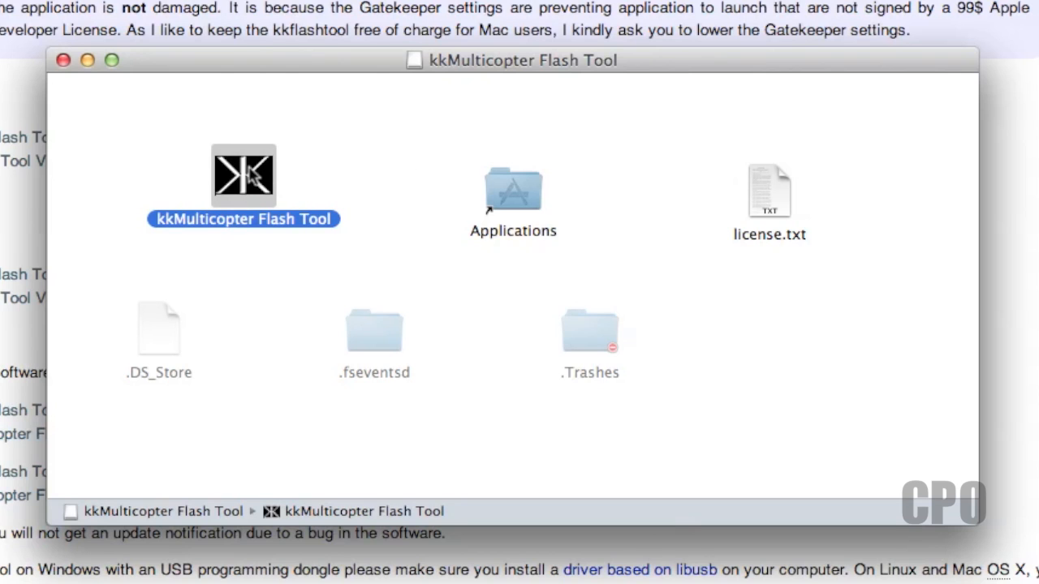
pyautogui.doubleClick(243, 175)
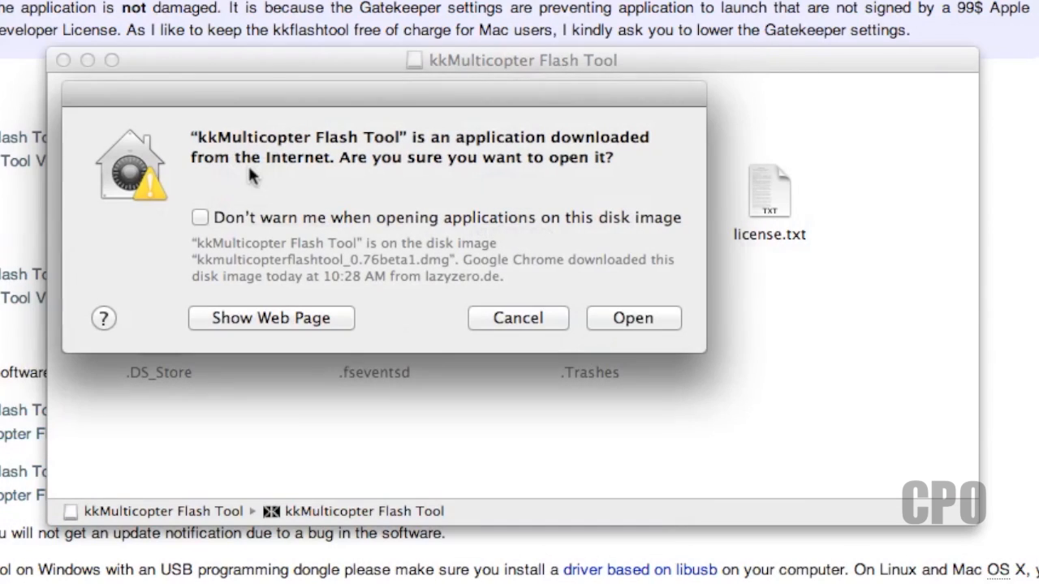
pyautogui.moveTo(474, 152)
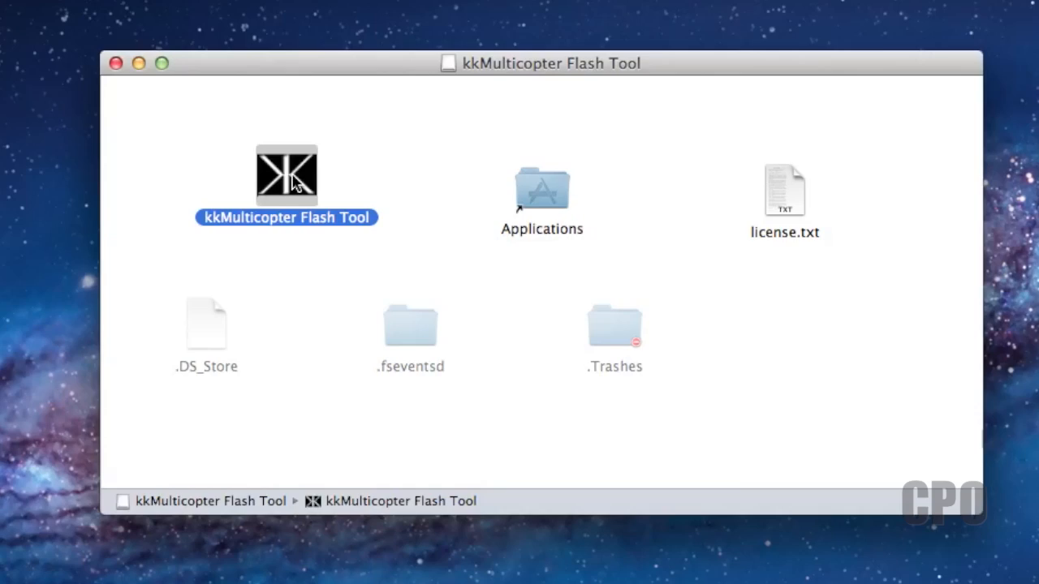
pyautogui.doubleClick(285, 172)
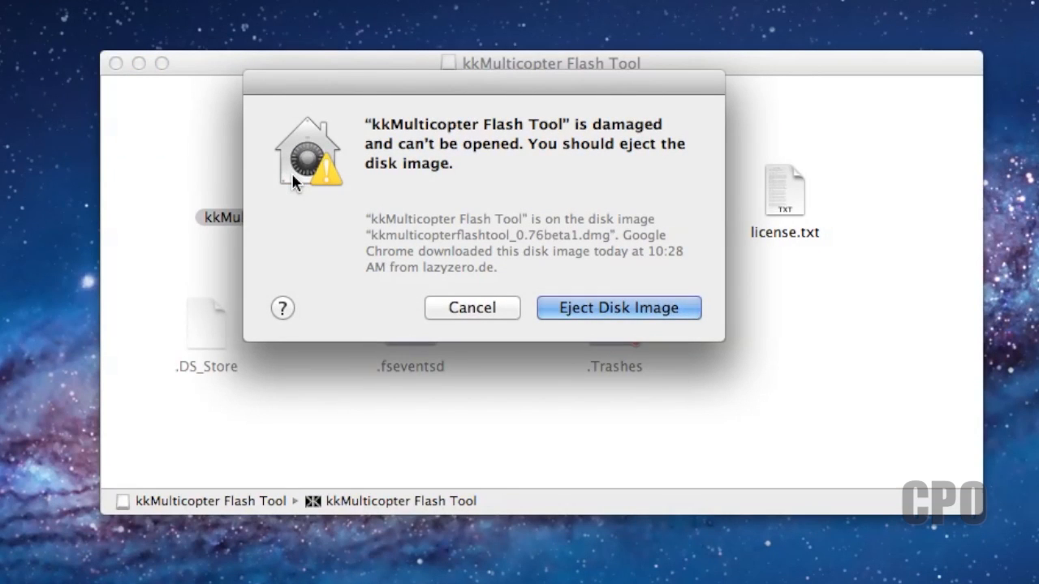
pyautogui.moveTo(581, 149)
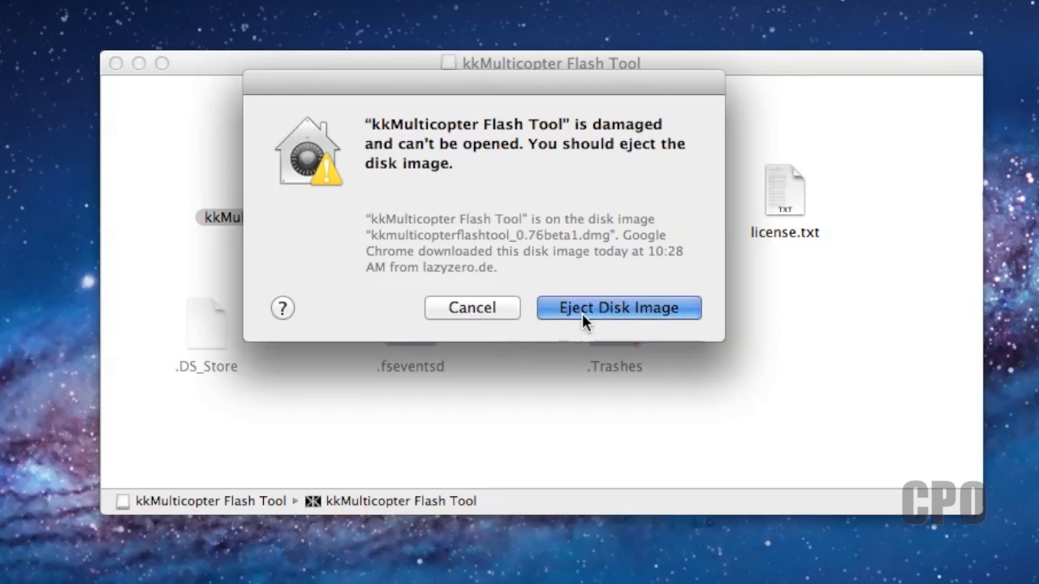
# - Eject the disk image and unlock Security & Privacy settings with the account password
pyautogui.click(23, 13)
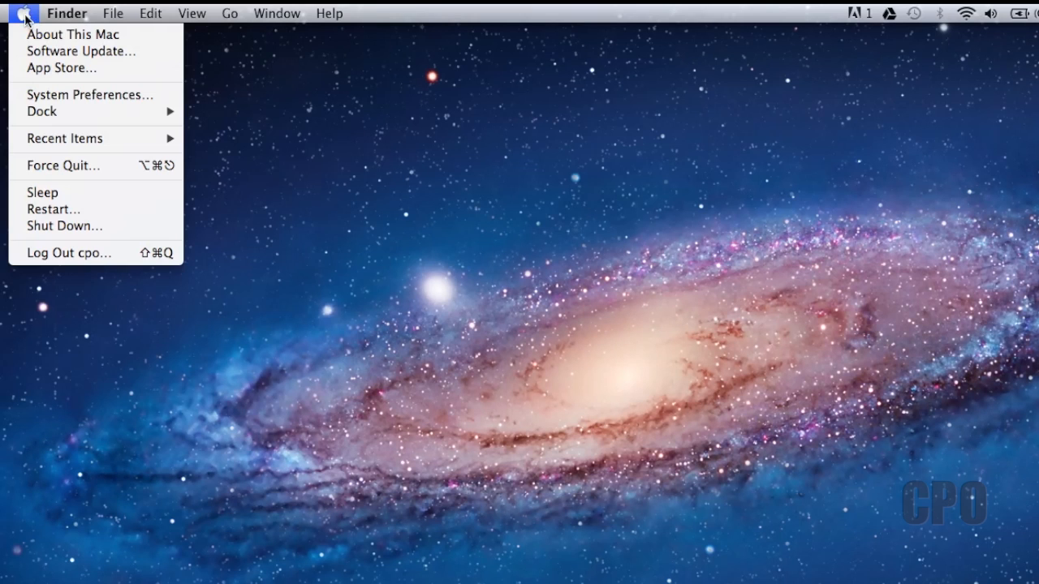
pyautogui.moveTo(87, 94)
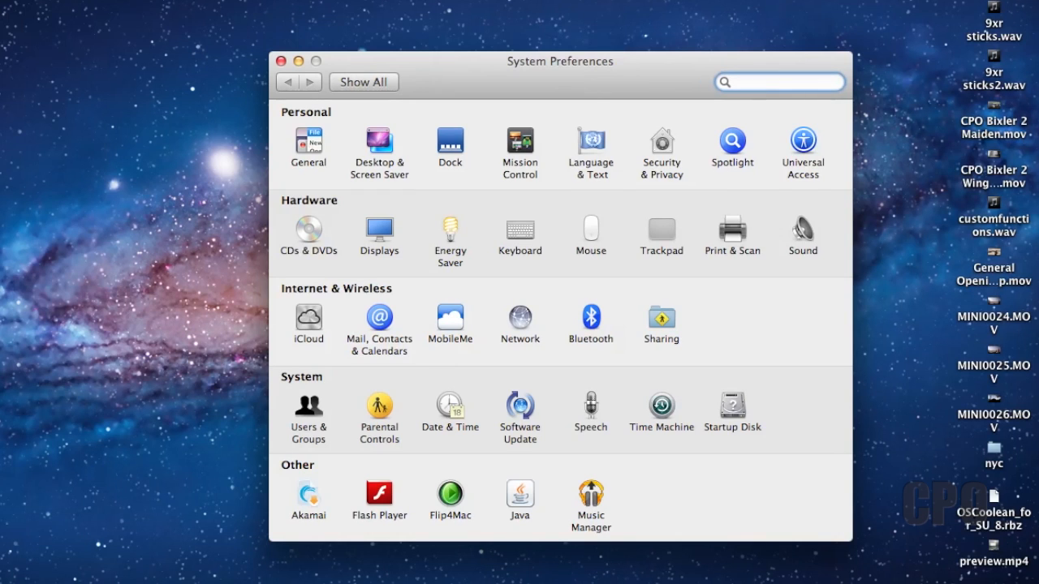
pyautogui.click(661, 150)
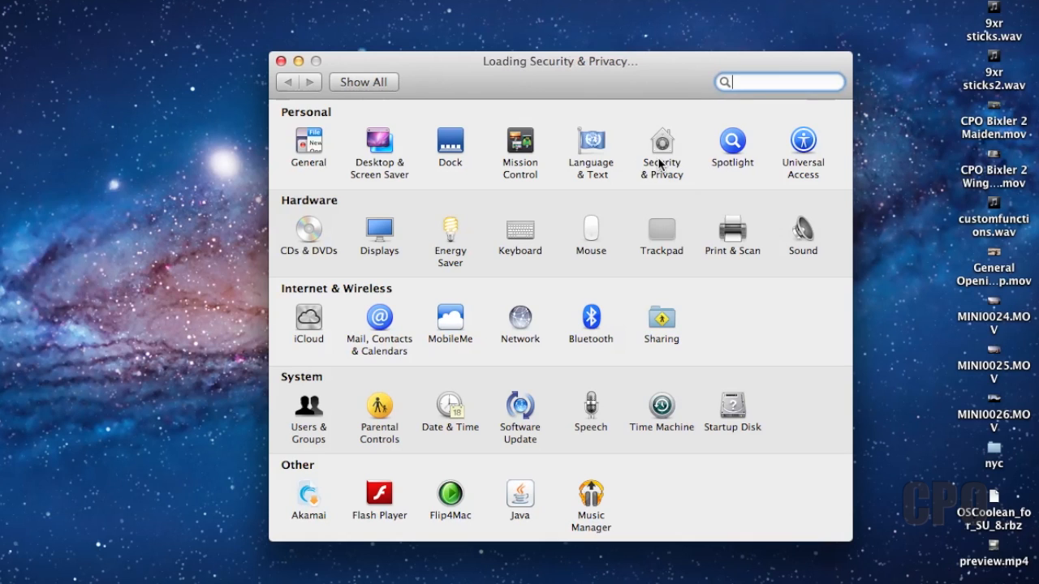
pyautogui.click(662, 150)
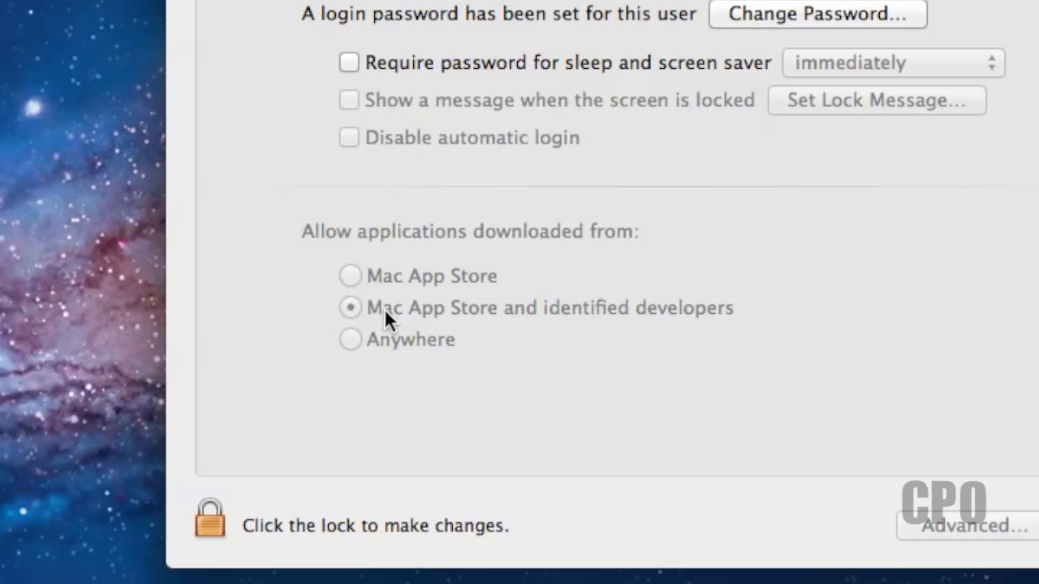
pyautogui.moveTo(297, 456)
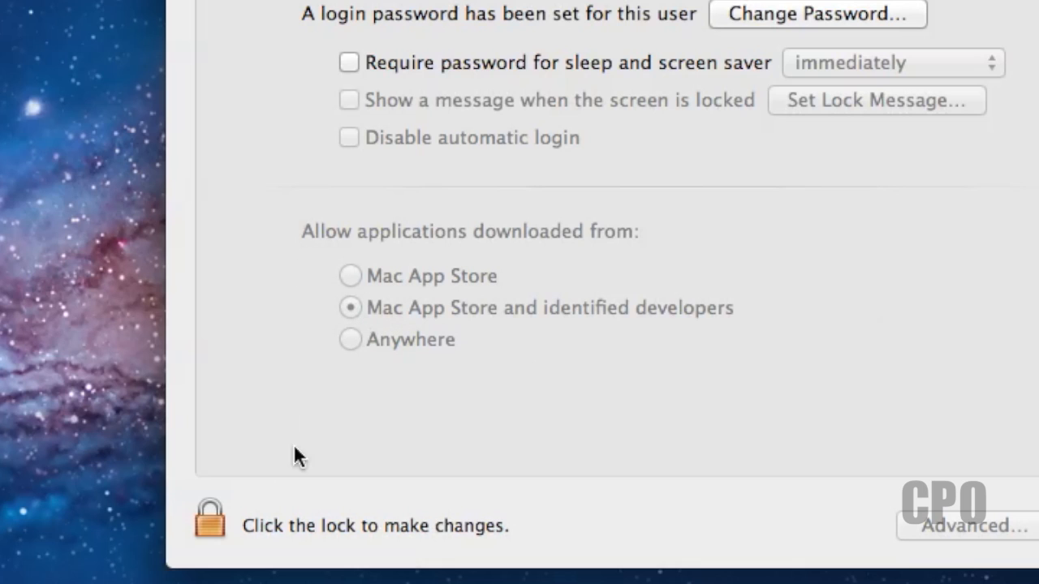
pyautogui.click(209, 518)
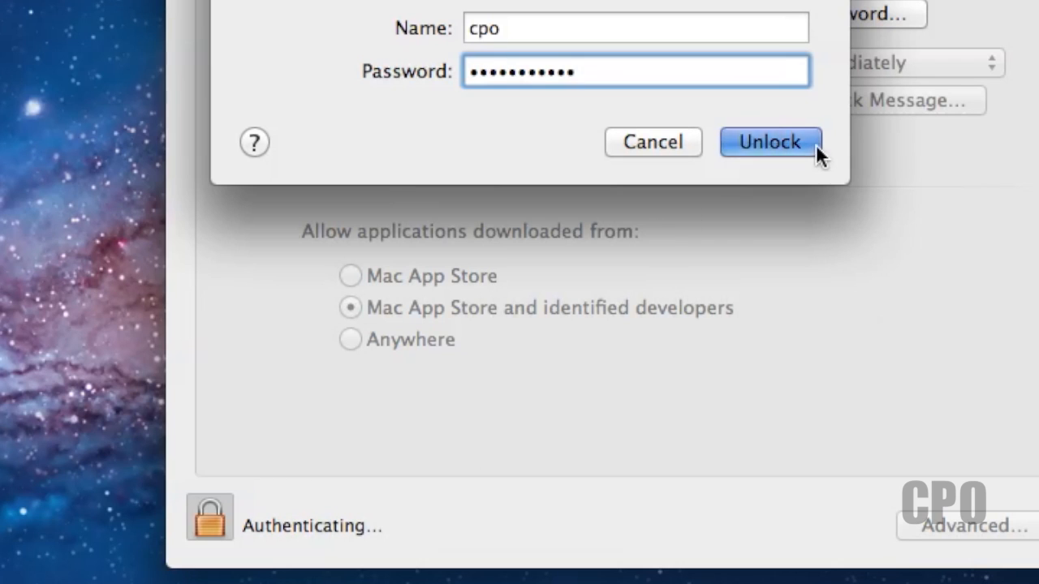
pyautogui.click(769, 141)
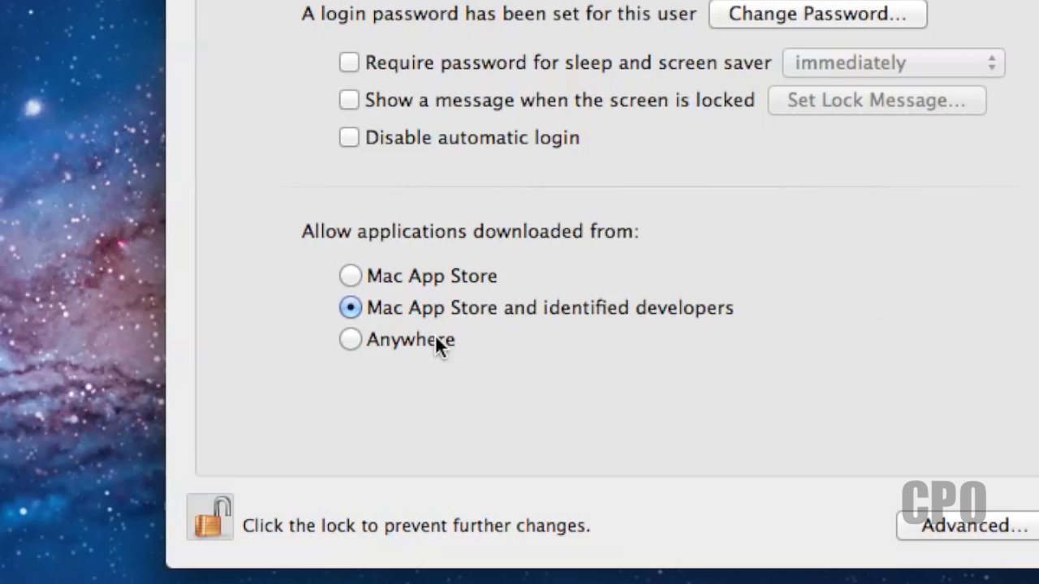
# - Allow applications downloaded from Anywhere to run on the Mac
pyautogui.click(351, 340)
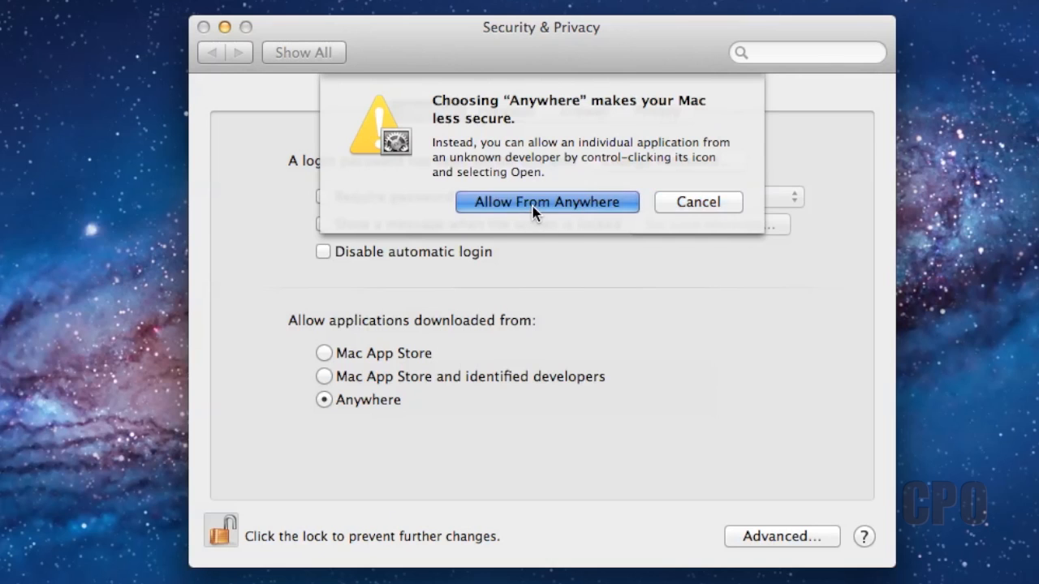
pyautogui.click(549, 201)
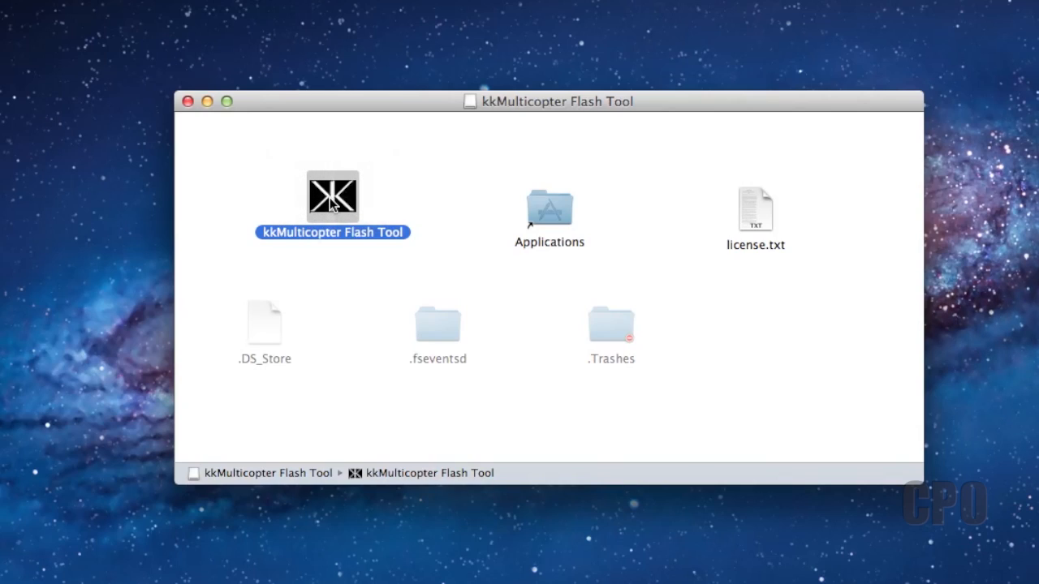
# - Launch the flash tool and choose repository firmware KK2.1 V1.10S1 for the HobbyKing KK2.1
pyautogui.doubleClick(332, 195)
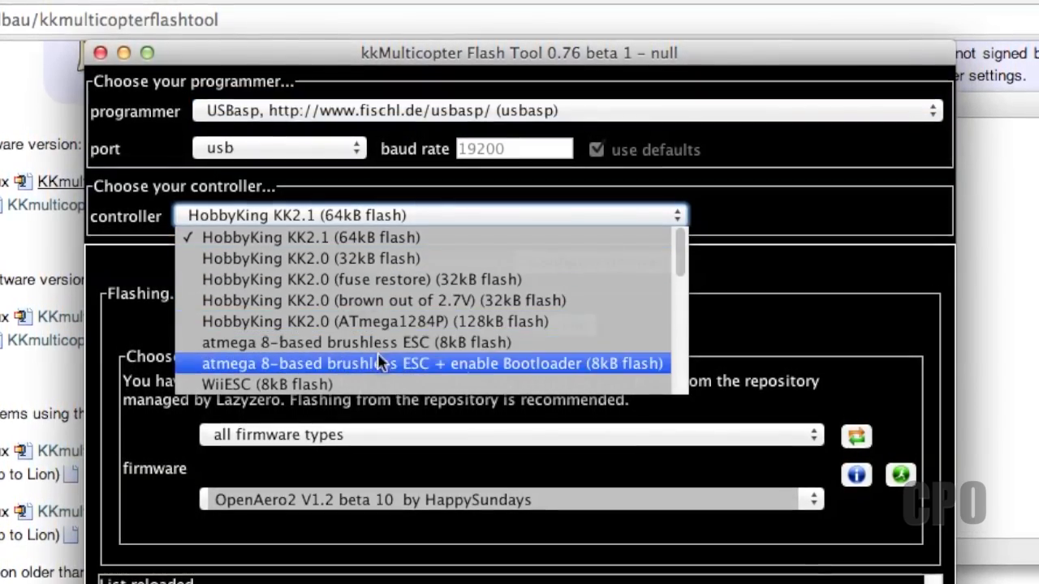
pyautogui.moveTo(279, 238)
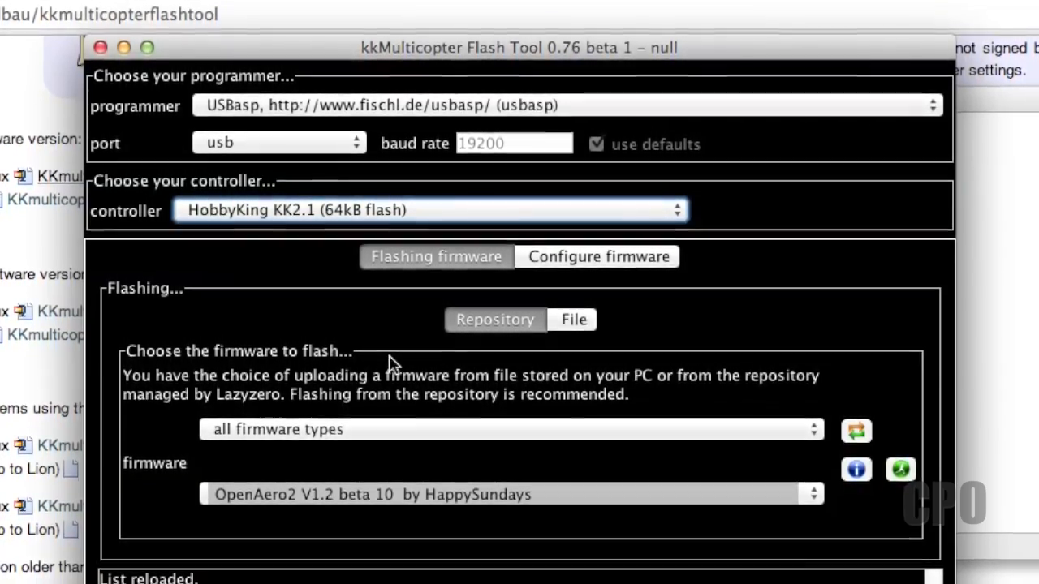
pyautogui.click(510, 429)
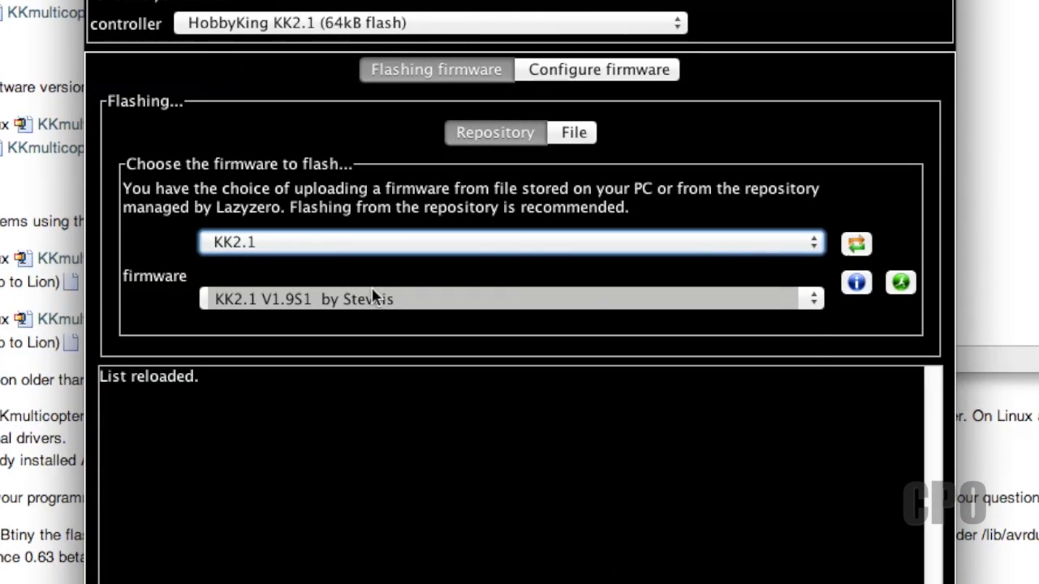
pyautogui.click(510, 299)
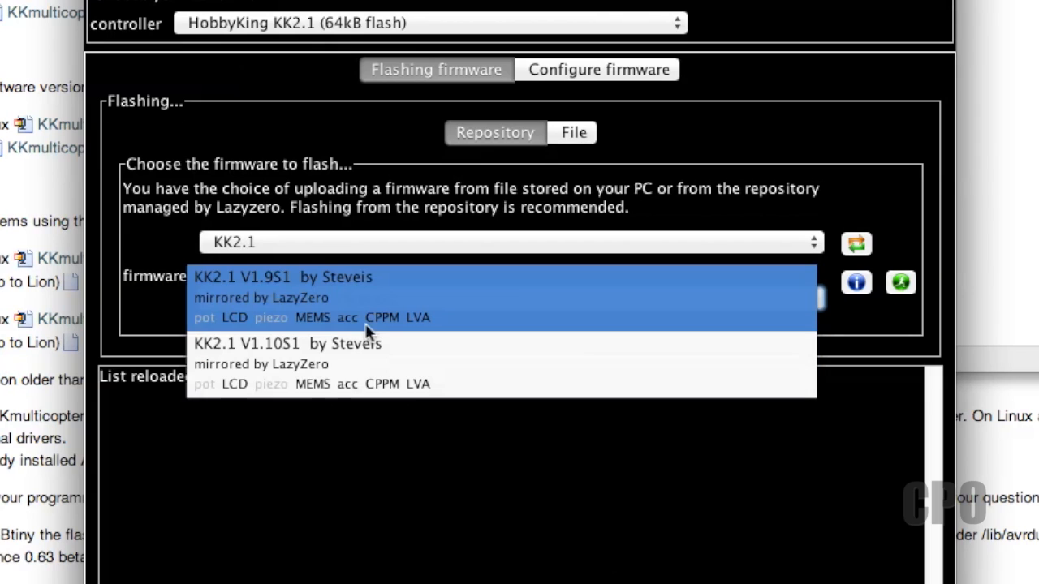
pyautogui.moveTo(370, 361)
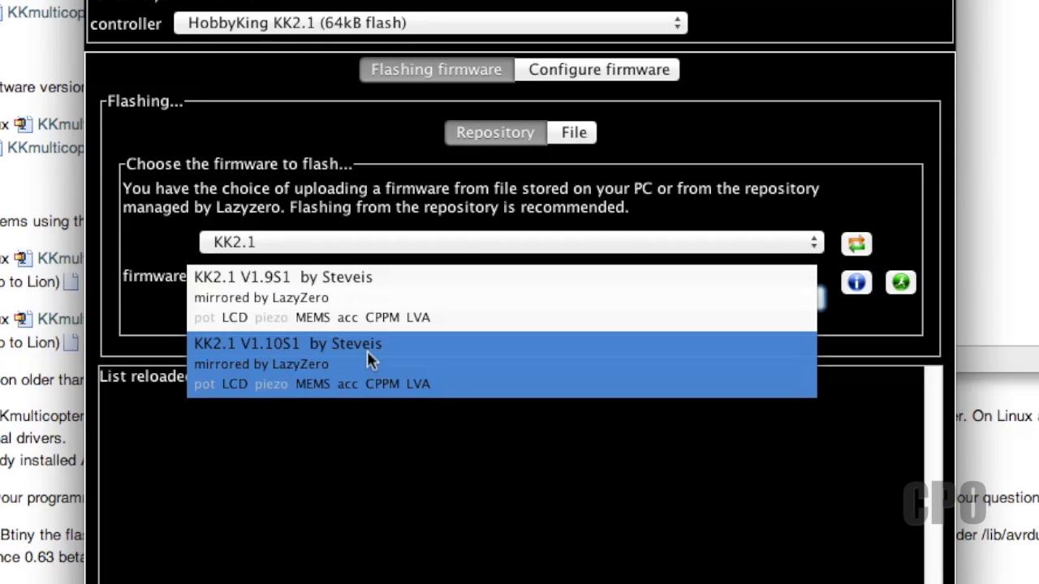
pyautogui.click(367, 358)
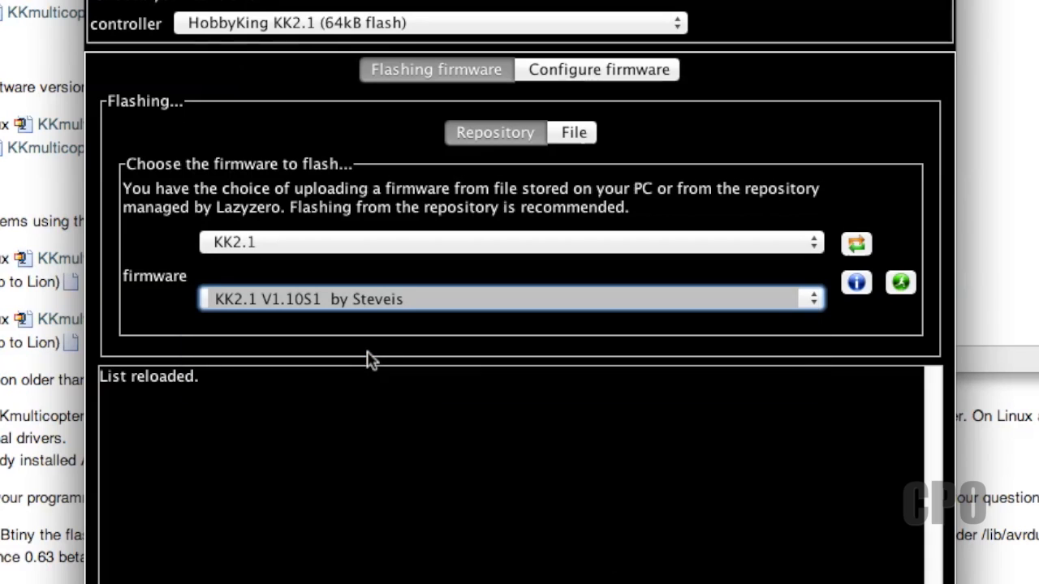
pyautogui.moveTo(550, 381)
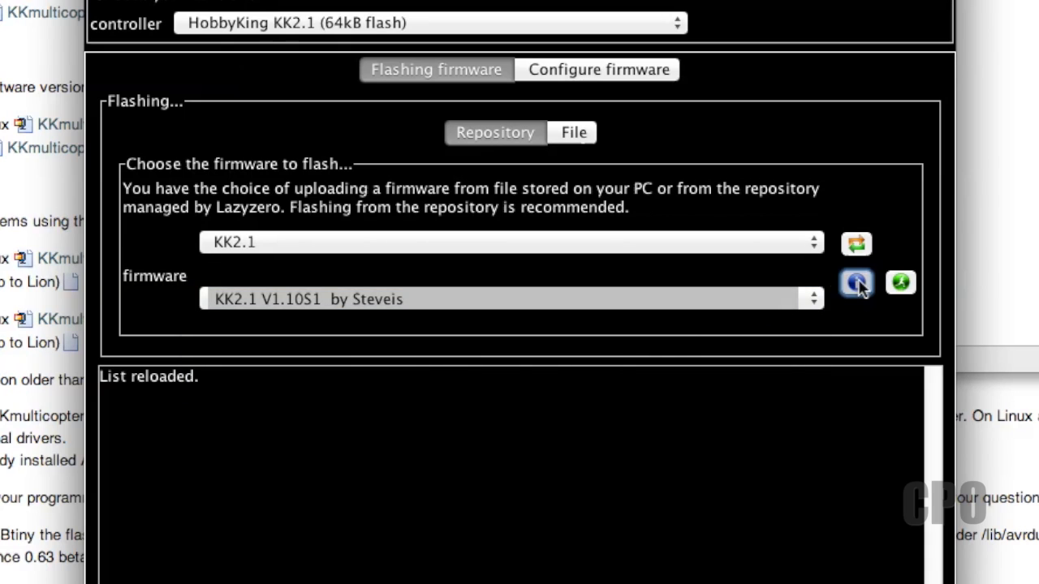
# - Read the RCGroups KK2.1 firmware release notes, including the 1.11S2 warnings and bug fixes
pyautogui.click(855, 283)
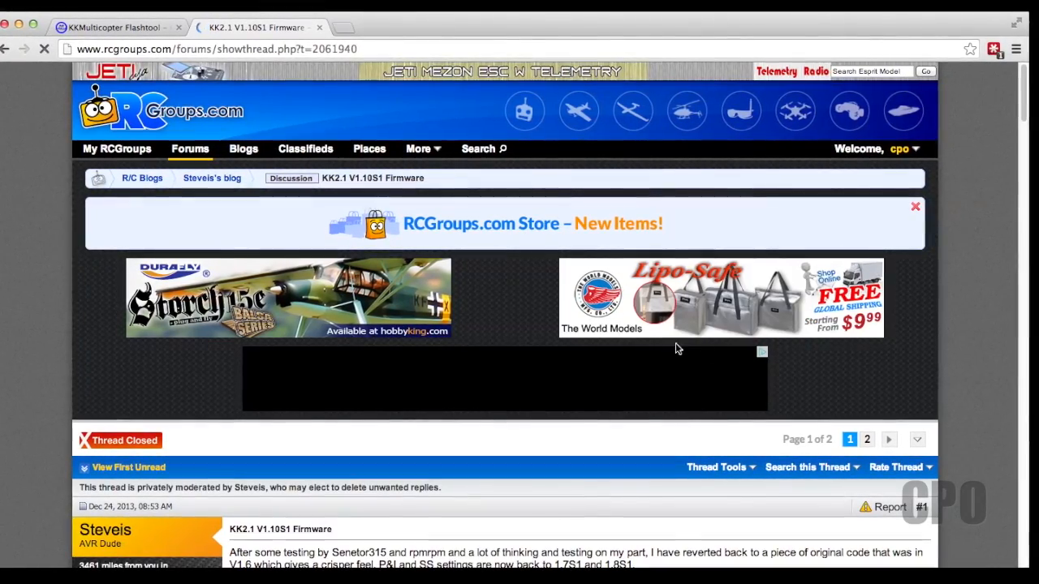
pyautogui.scroll(-3)
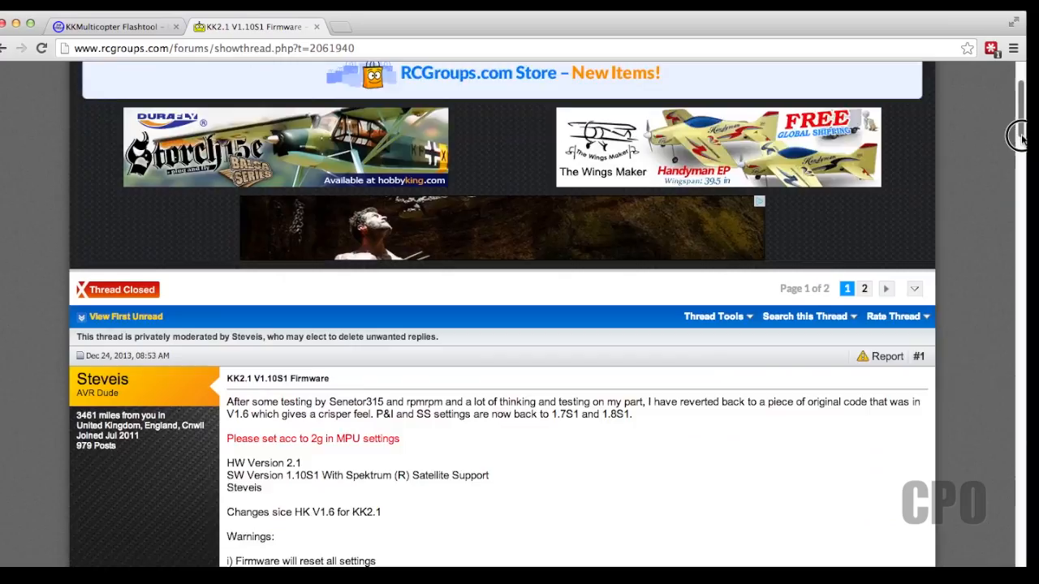
pyautogui.scroll(-3)
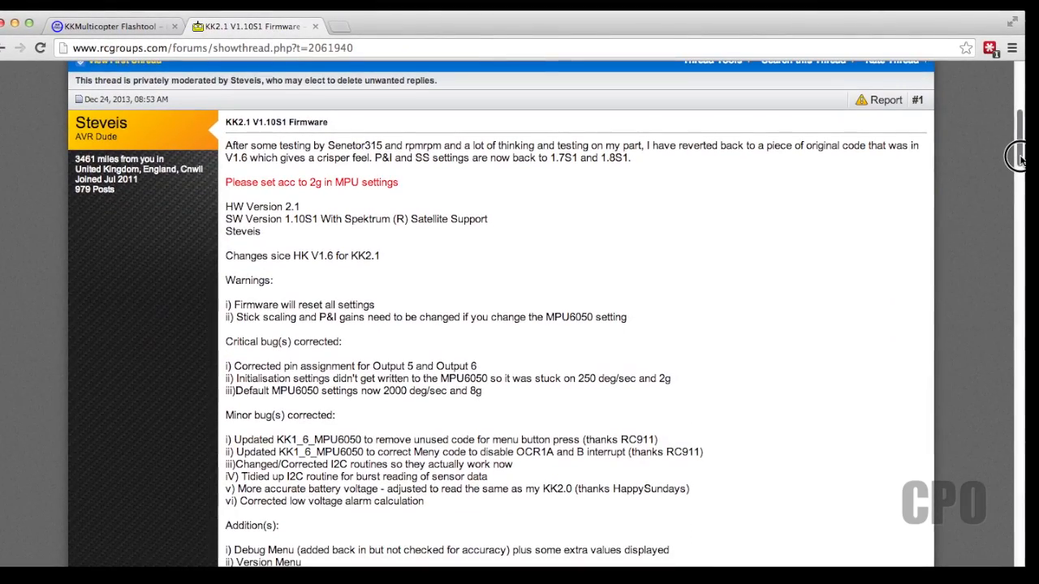
pyautogui.scroll(-3)
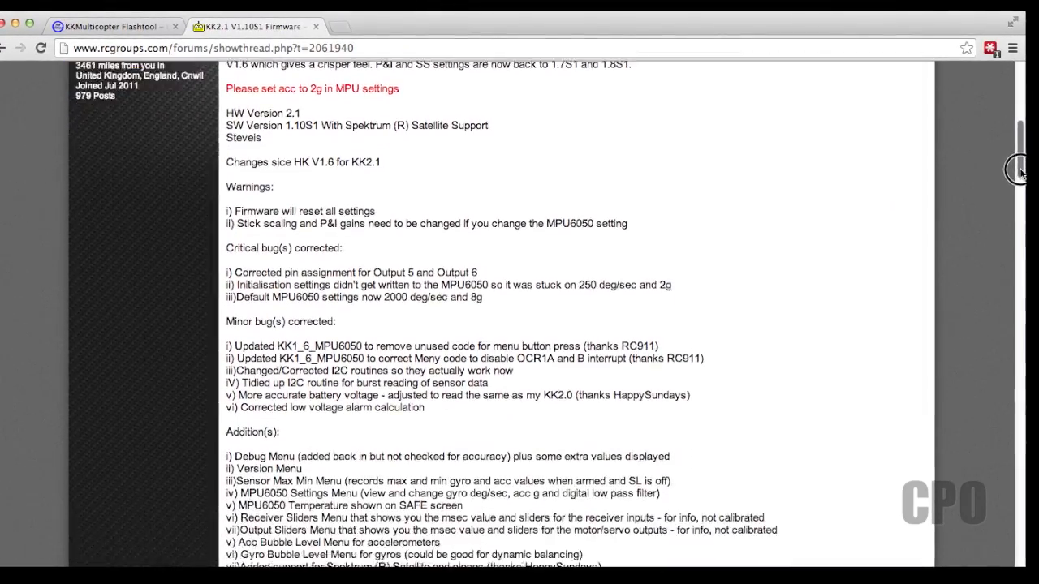
pyautogui.scroll(-3)
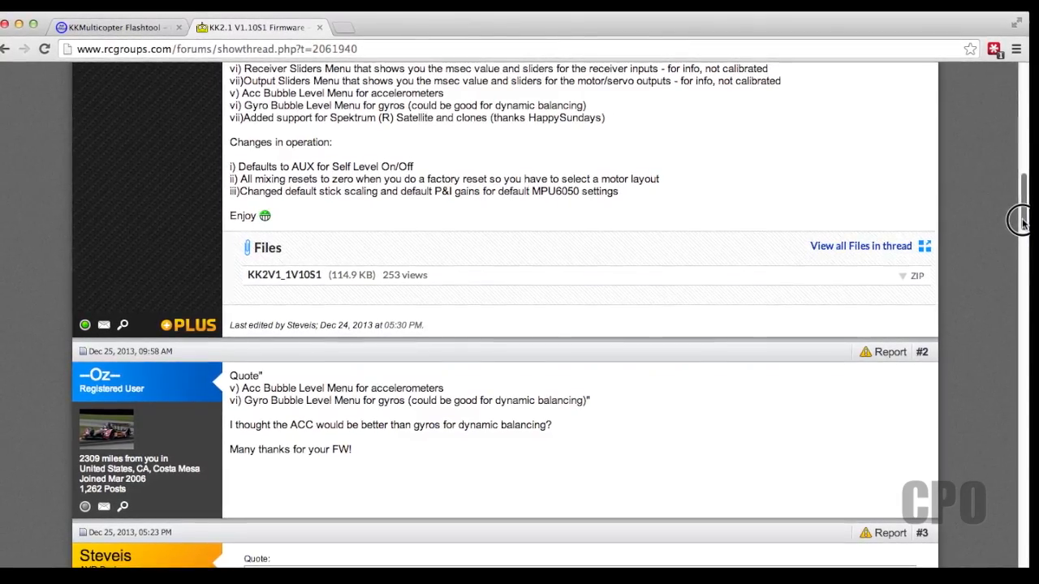
pyautogui.scroll(3)
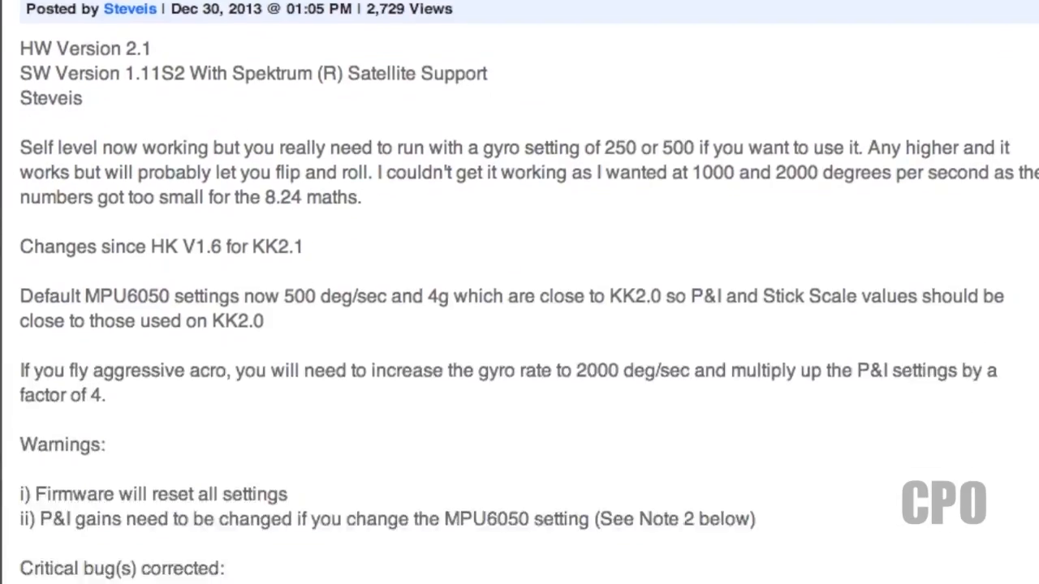
pyautogui.scroll(-3)
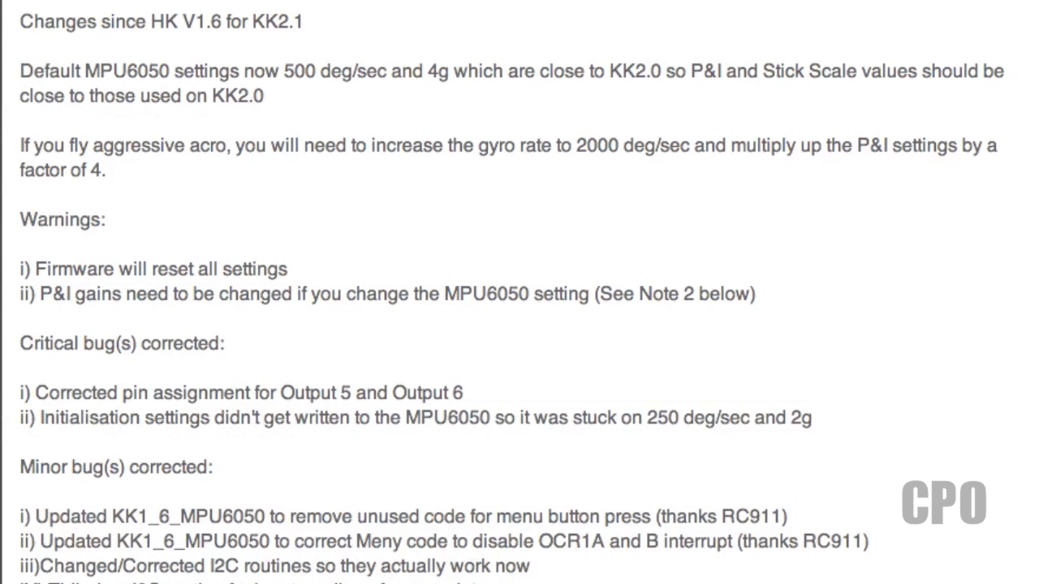
pyautogui.scroll(-3)
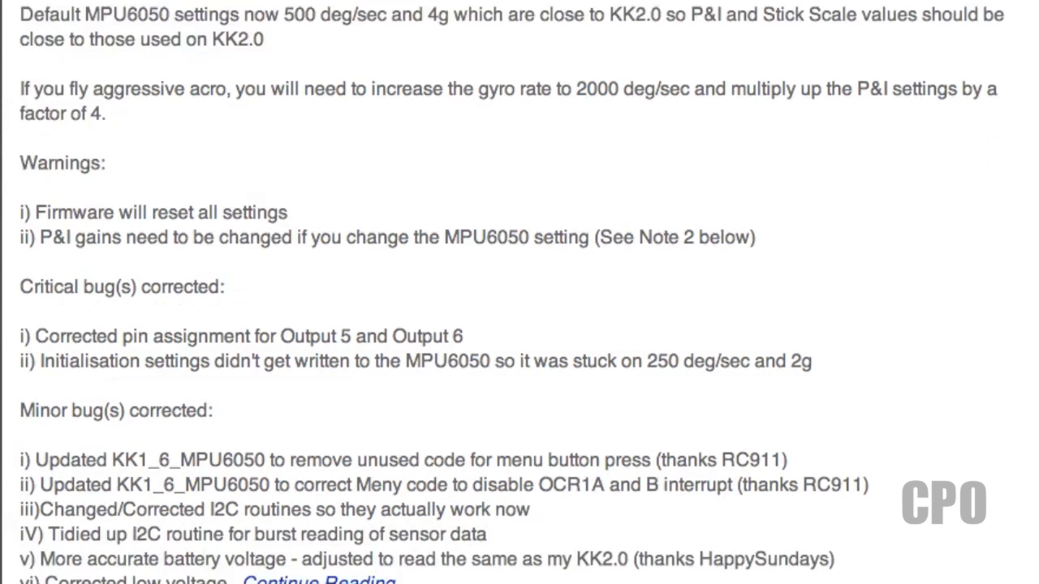
pyautogui.scroll(-3)
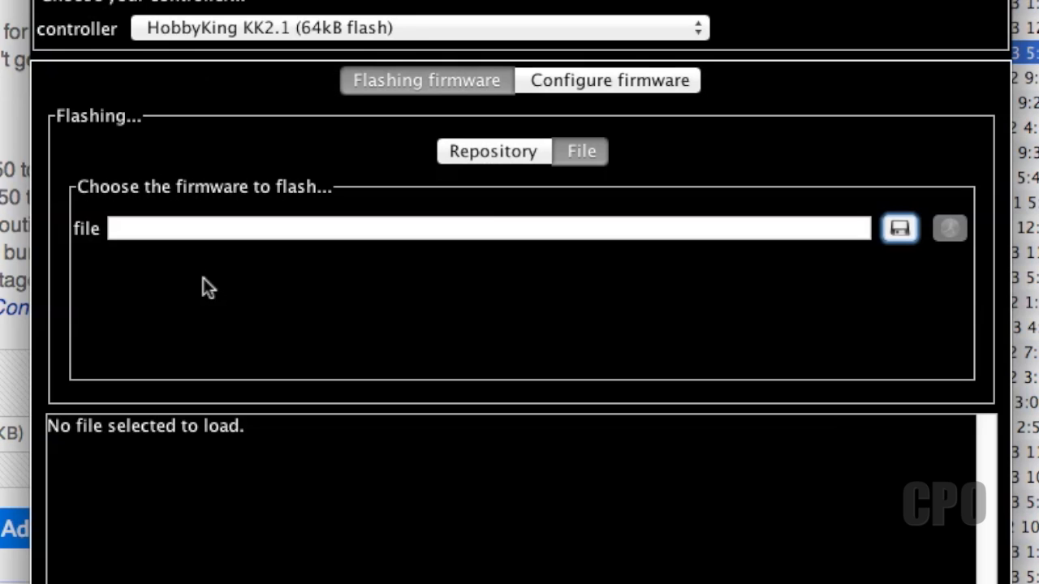
pyautogui.moveTo(616, 143)
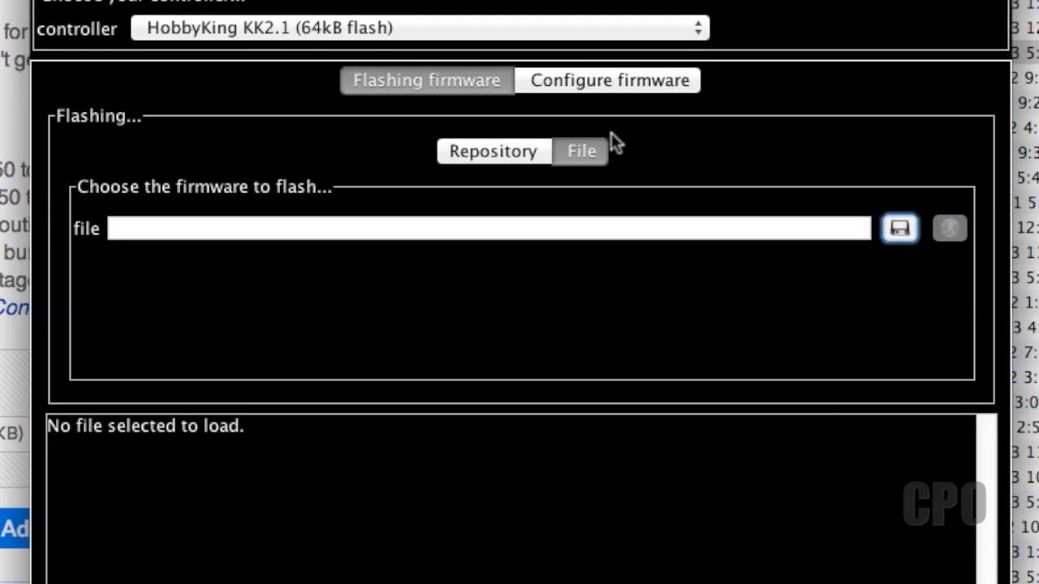
pyautogui.moveTo(941, 231)
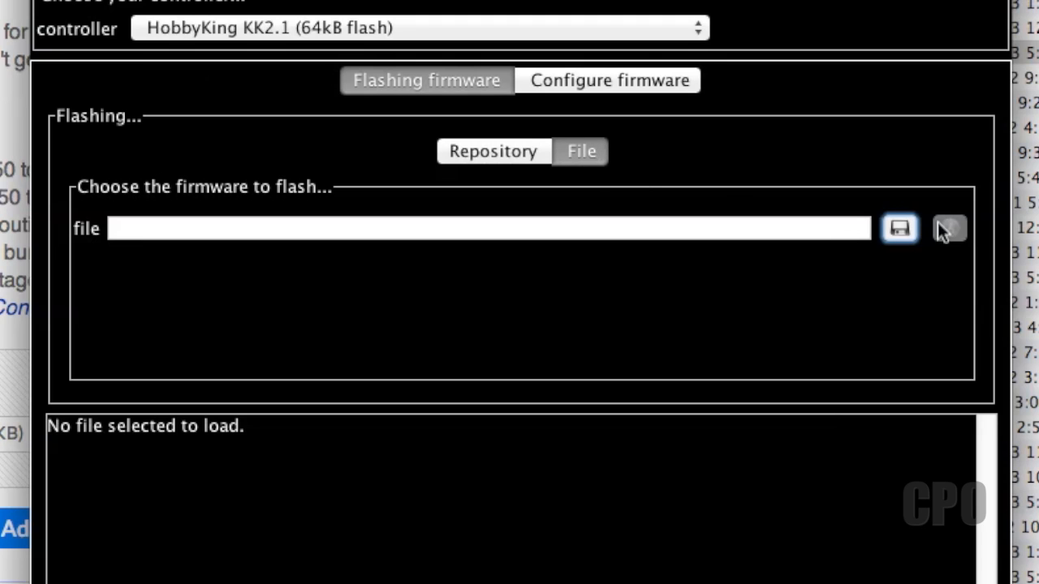
# - Browse for a firmware file and enter the KK2V1_1V11S2 folder in Downloads
pyautogui.click(899, 227)
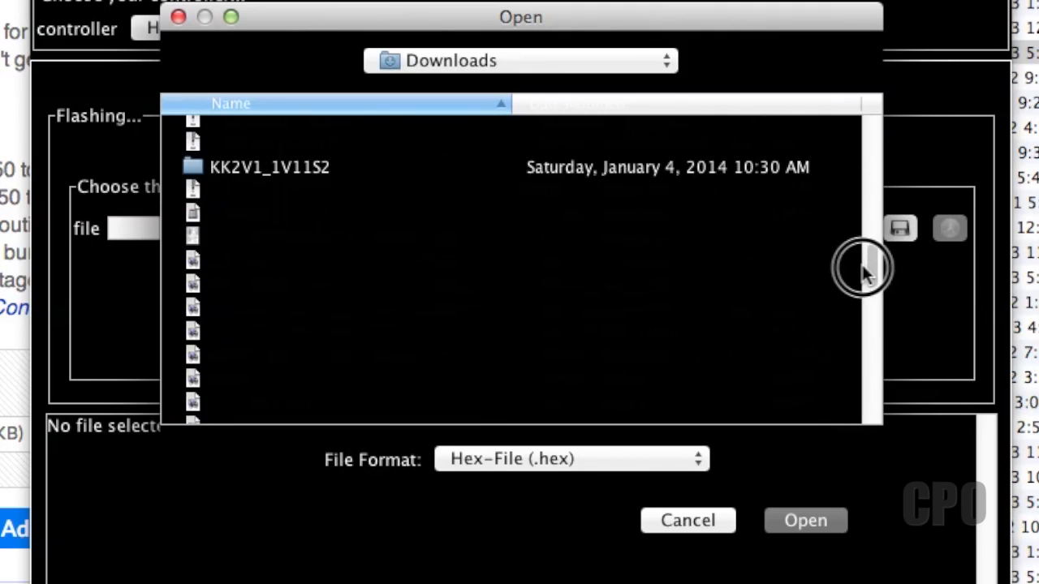
pyautogui.doubleClick(269, 167)
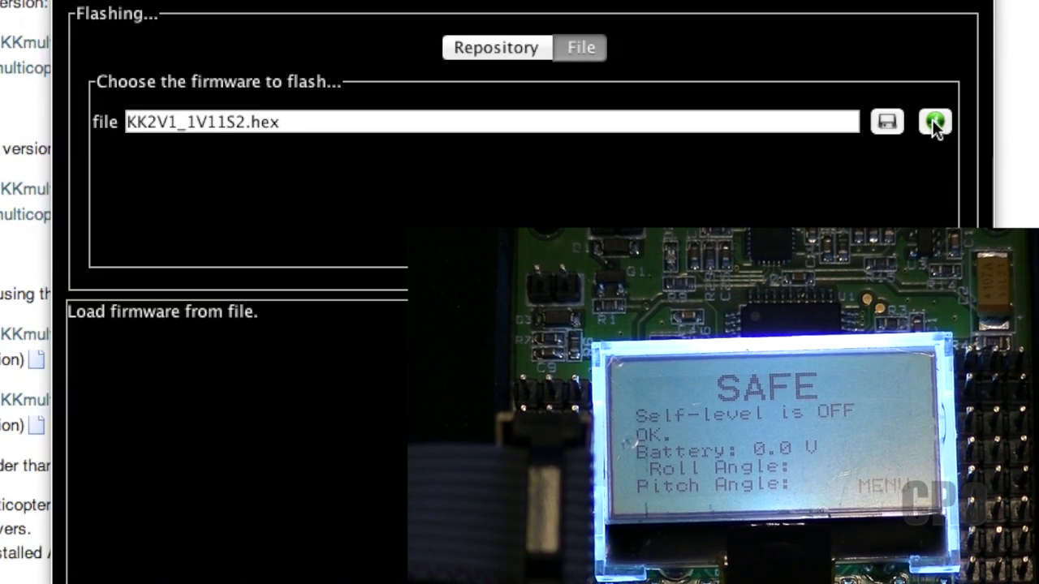
# - Start flashing KK2V1_1V11S2.hex onto the KK2.1 board
pyautogui.click(935, 120)
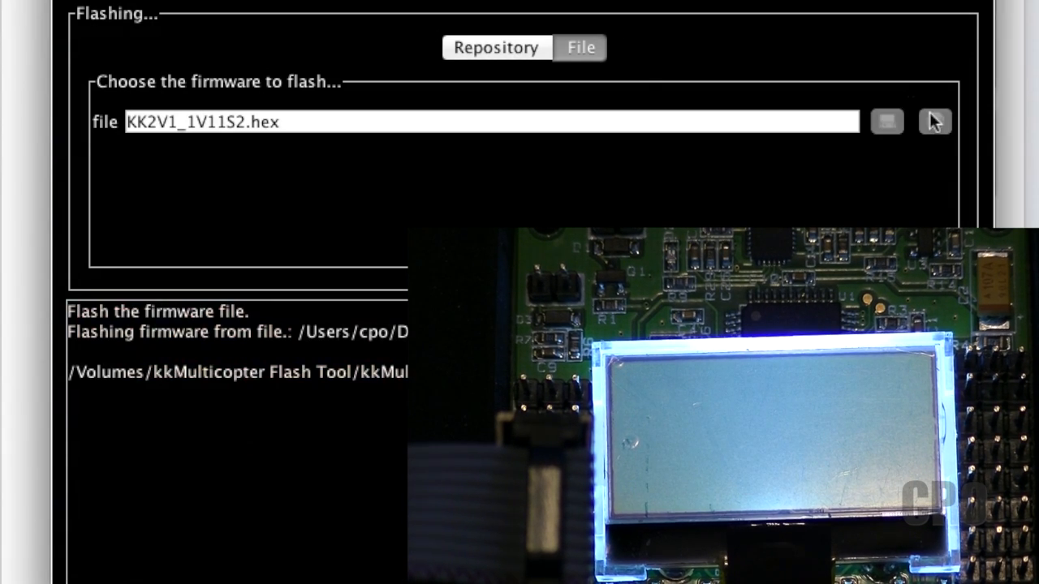